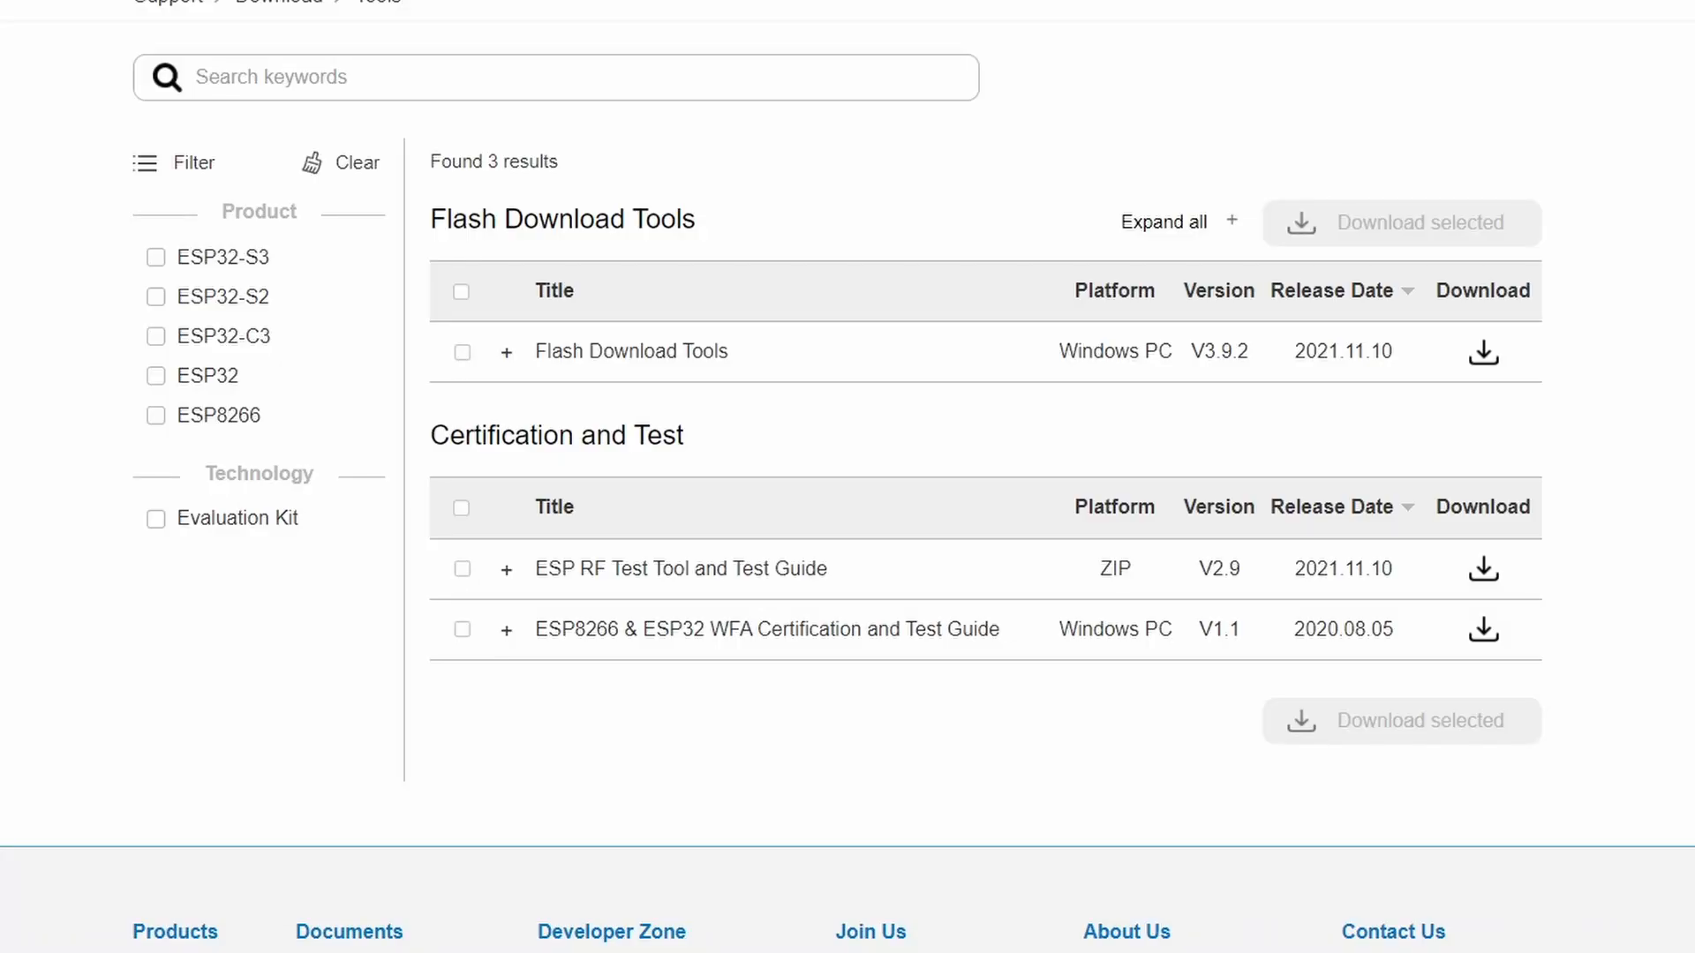
mouse_move(9, 469)
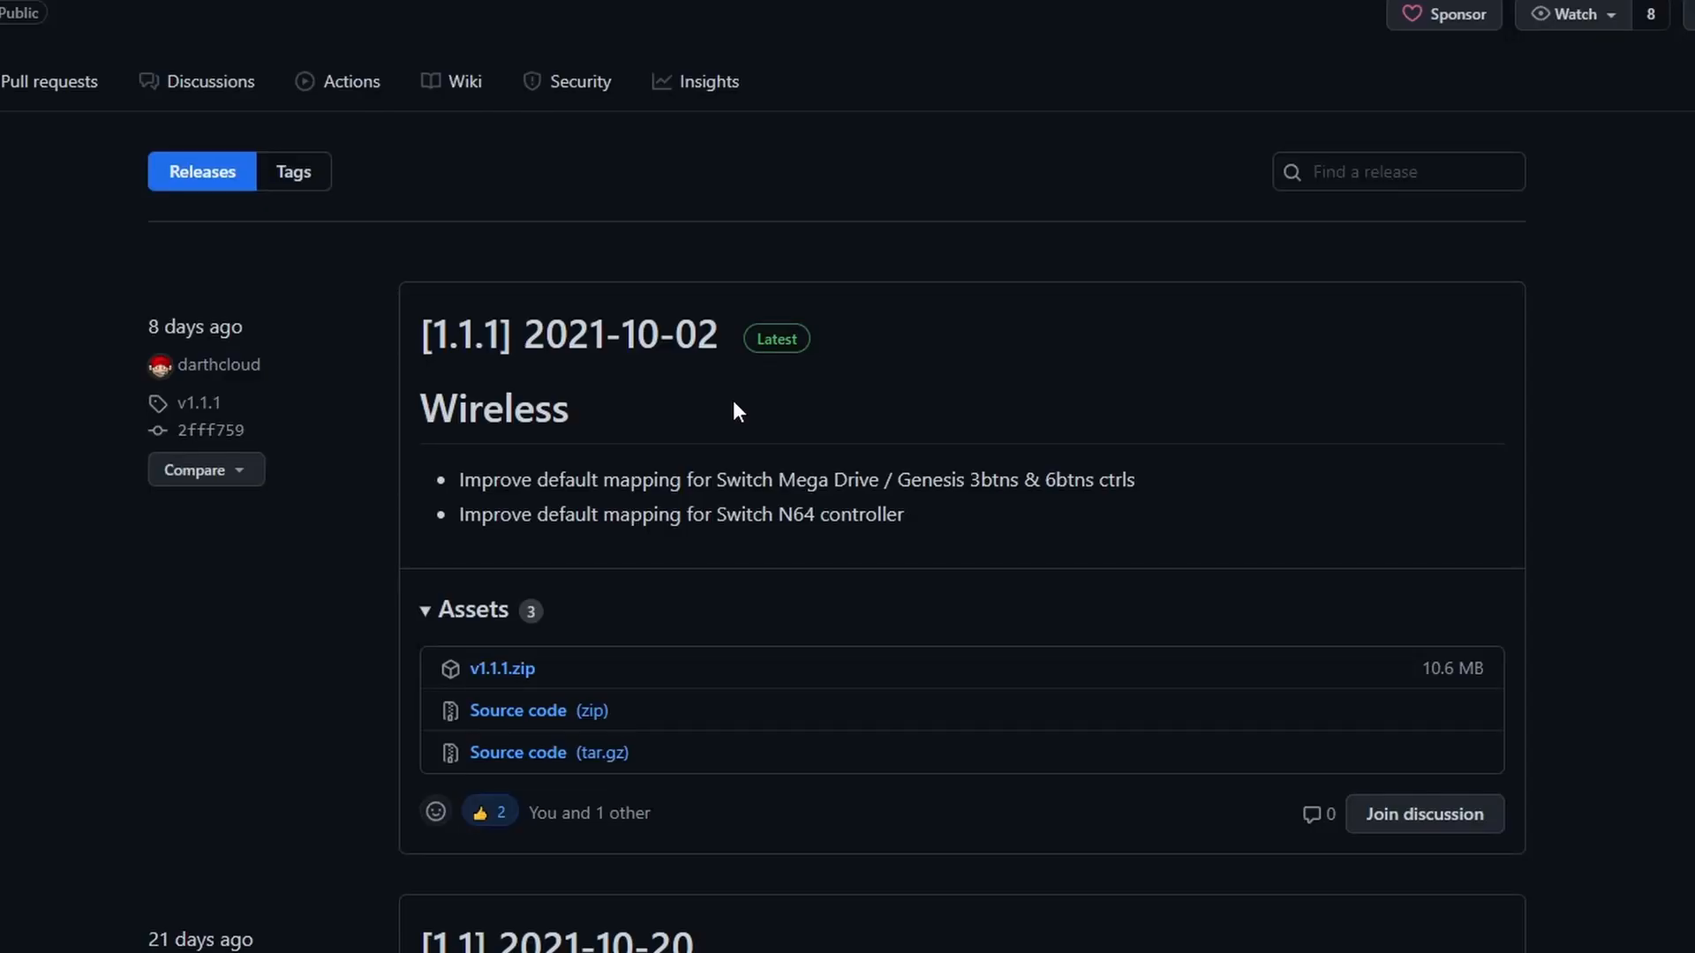
mouse_move(621, 638)
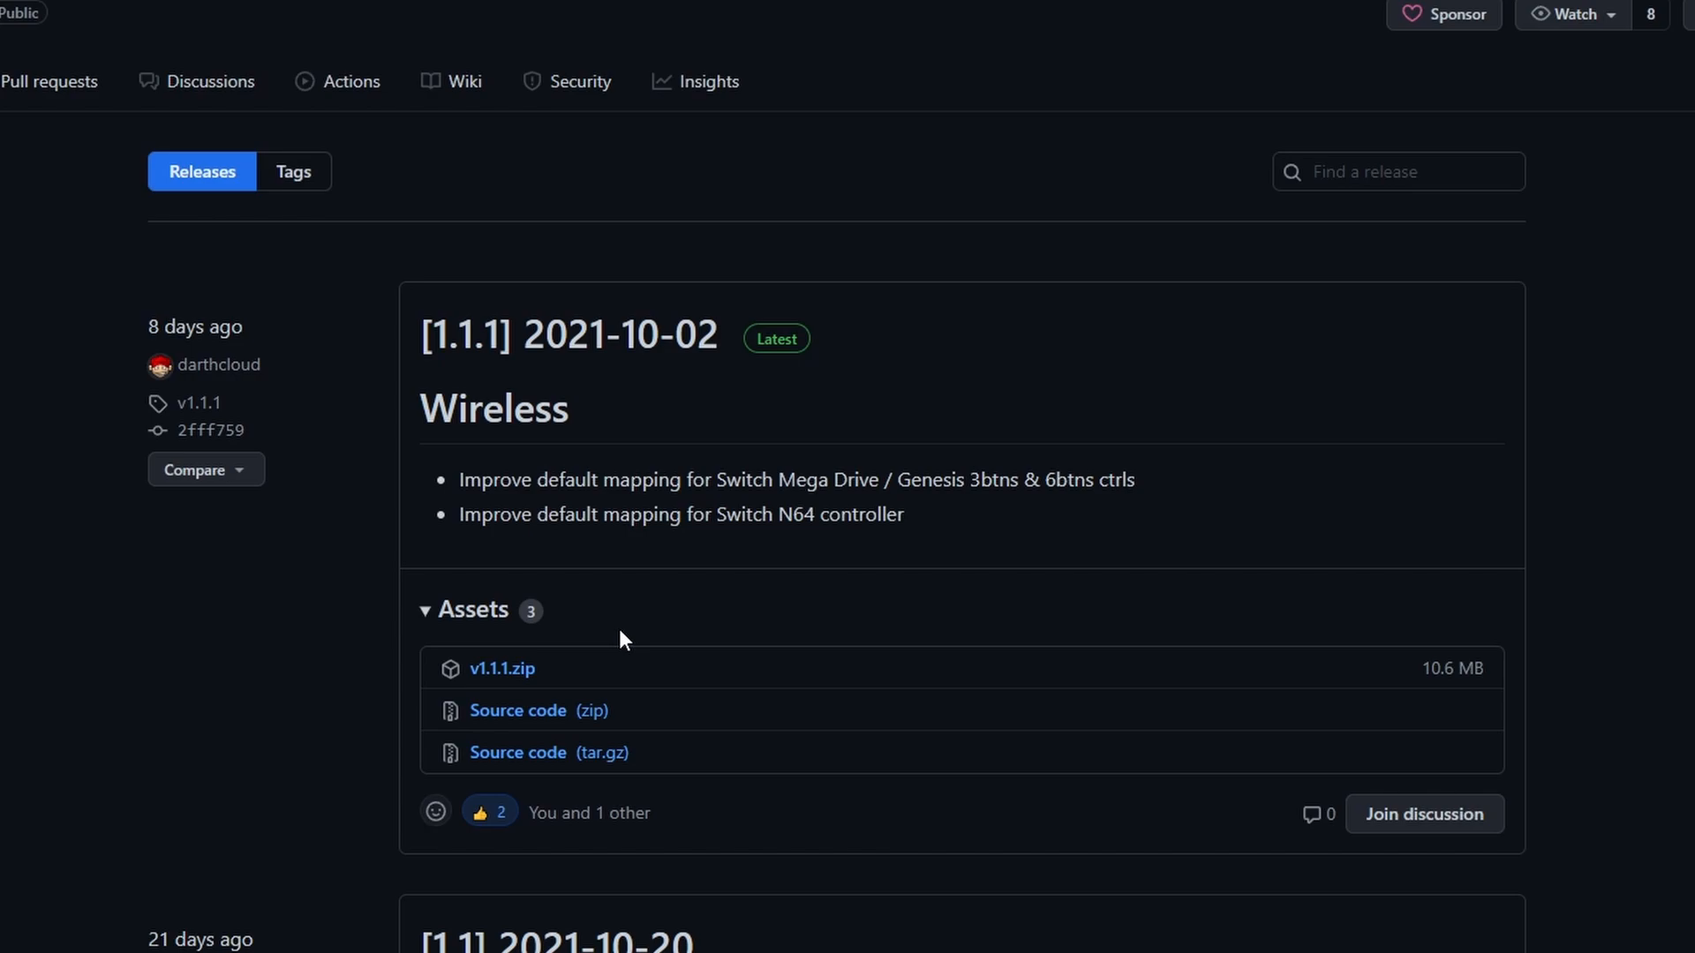
mouse_move(500, 669)
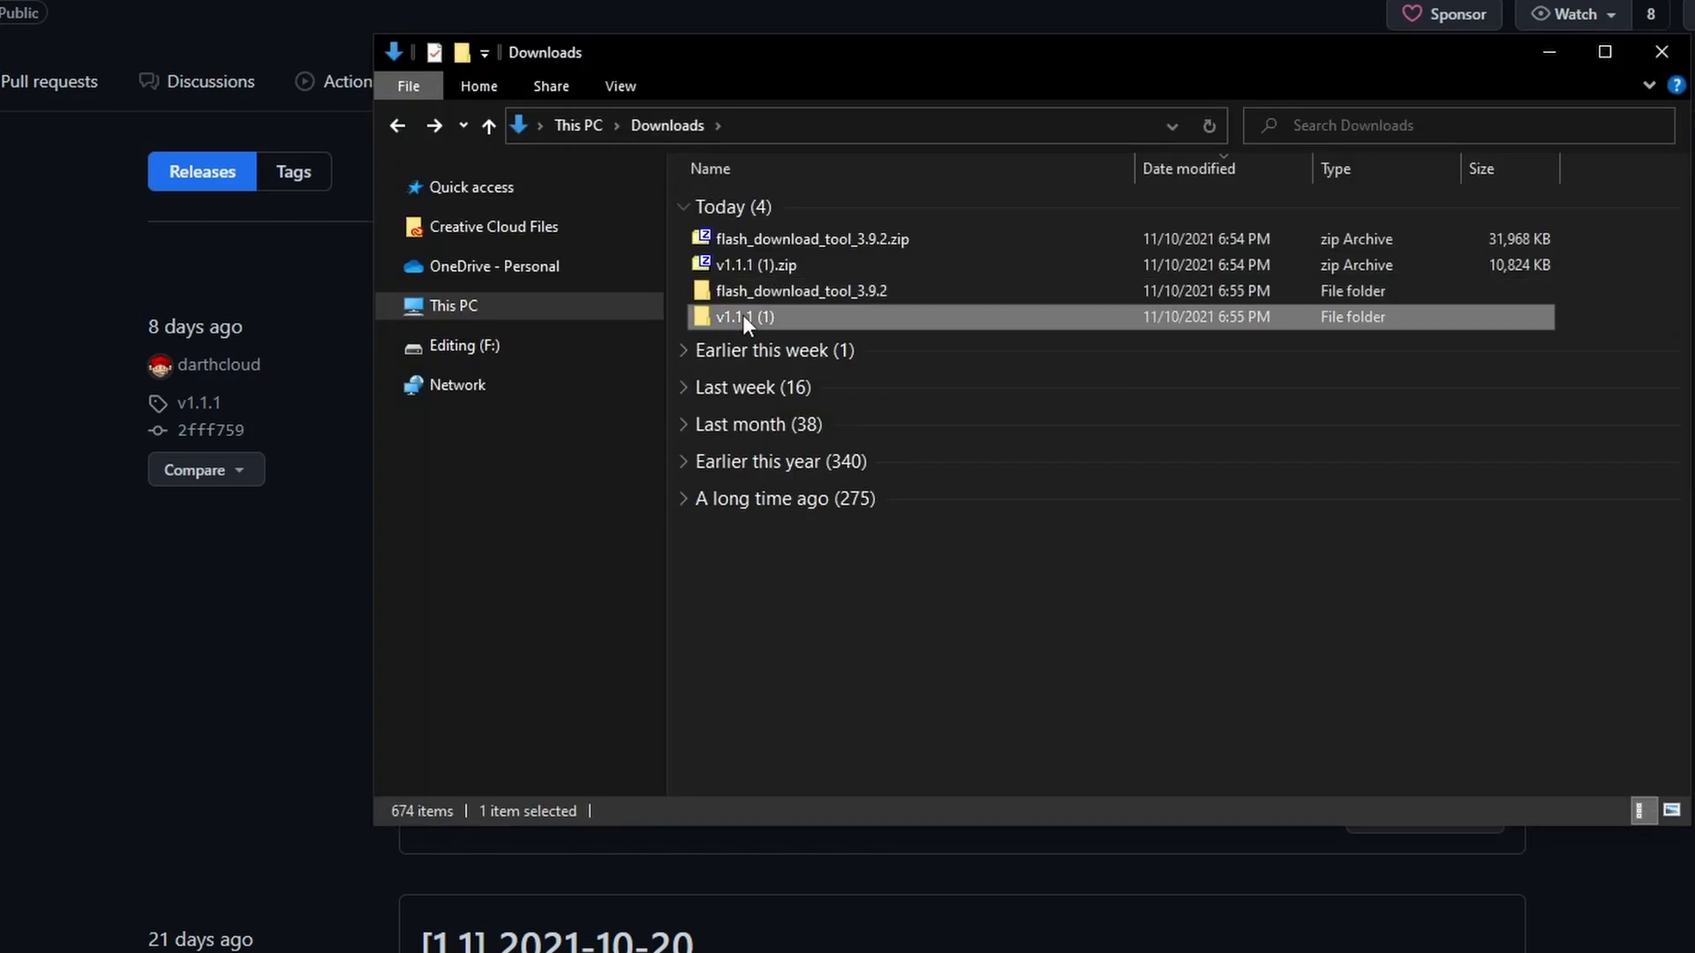
mouse_move(738, 328)
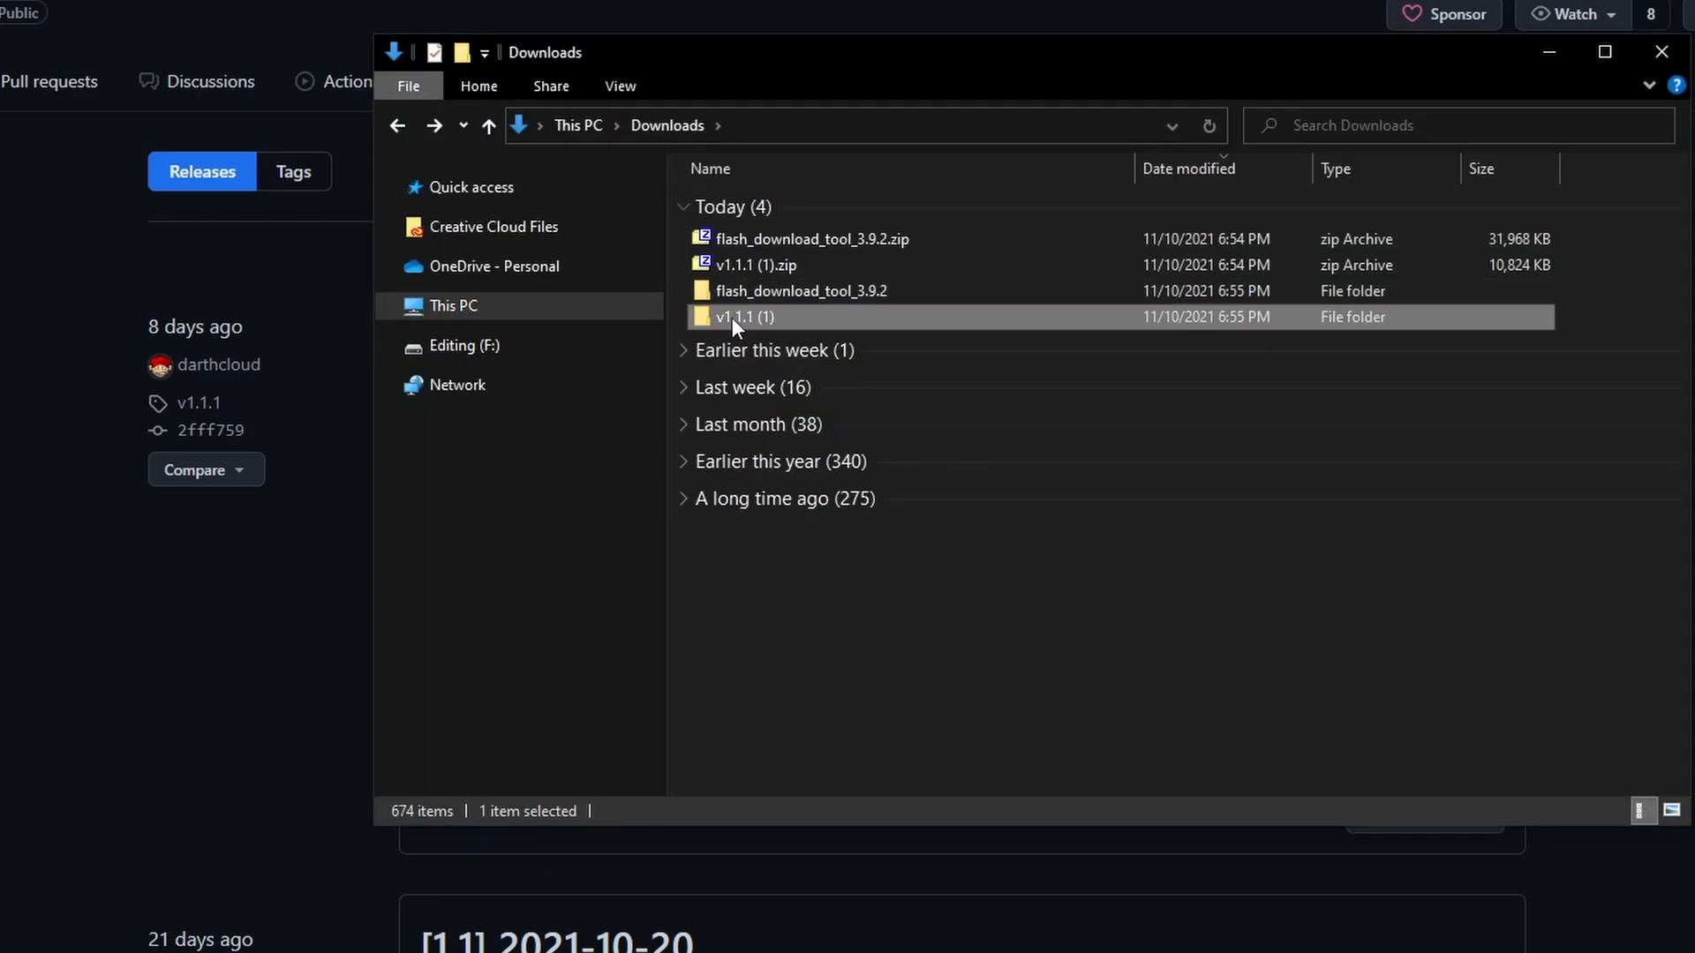
- Open the extracted flash_download_tool_3.9.2 folder in Downloads
double_click(800, 291)
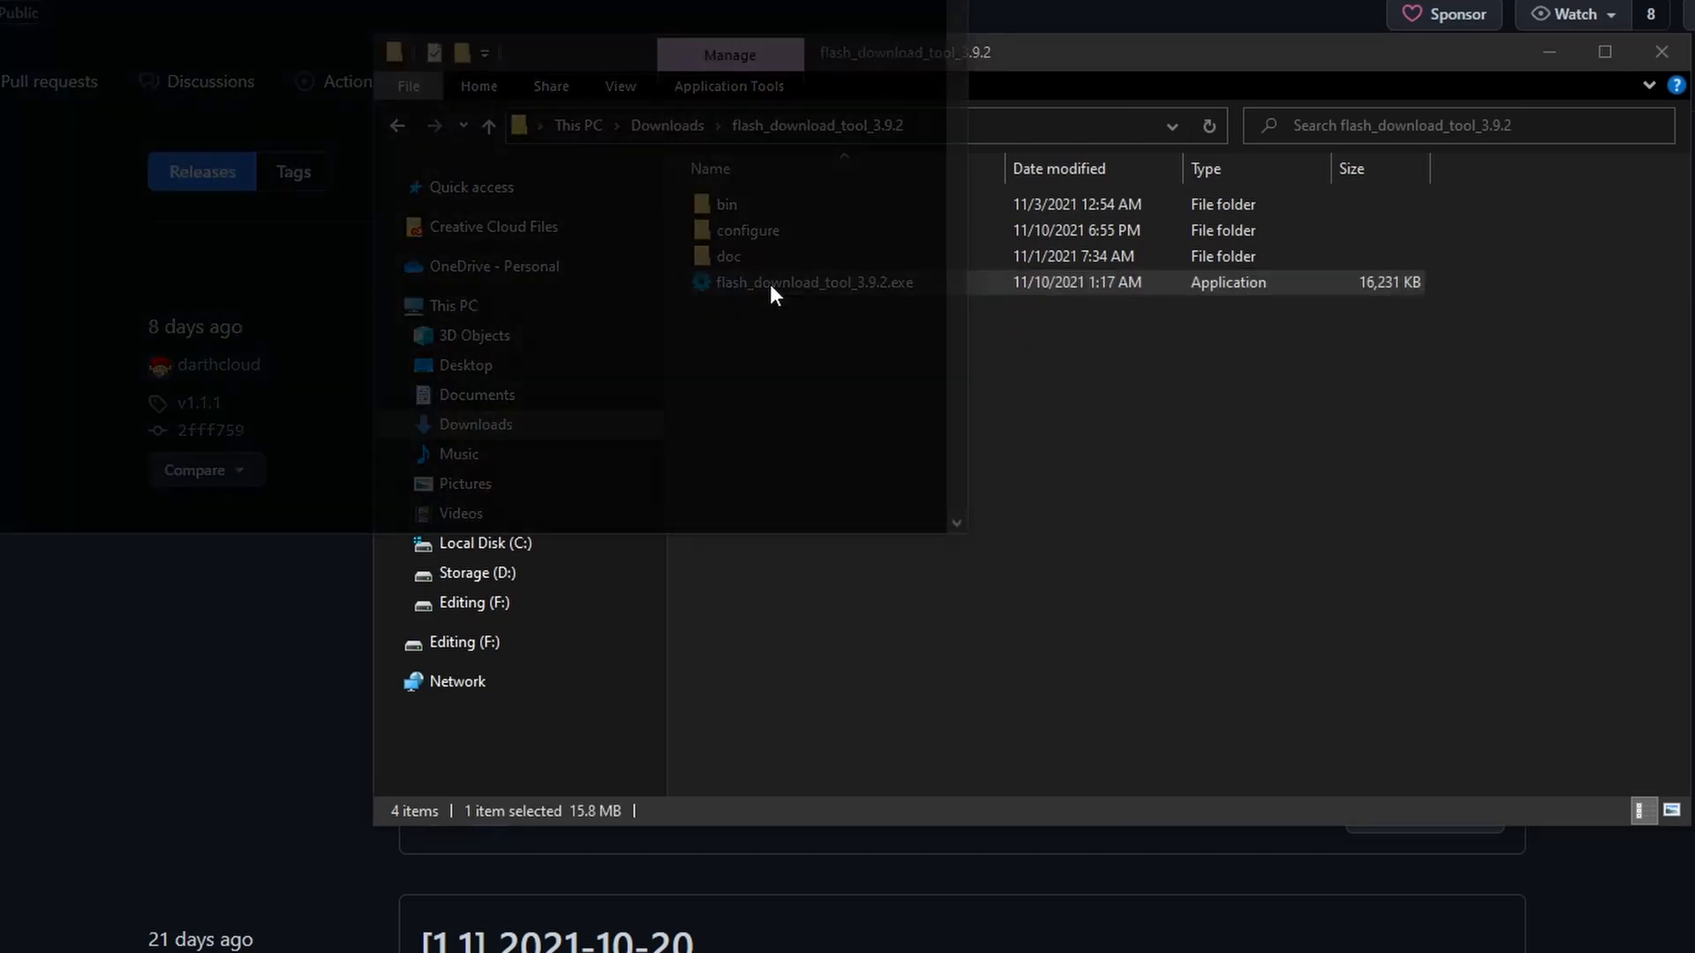
- Launch flash_download_tool_3.9.2.exe for an ESP32 chip in develop mode
double_click(813, 282)
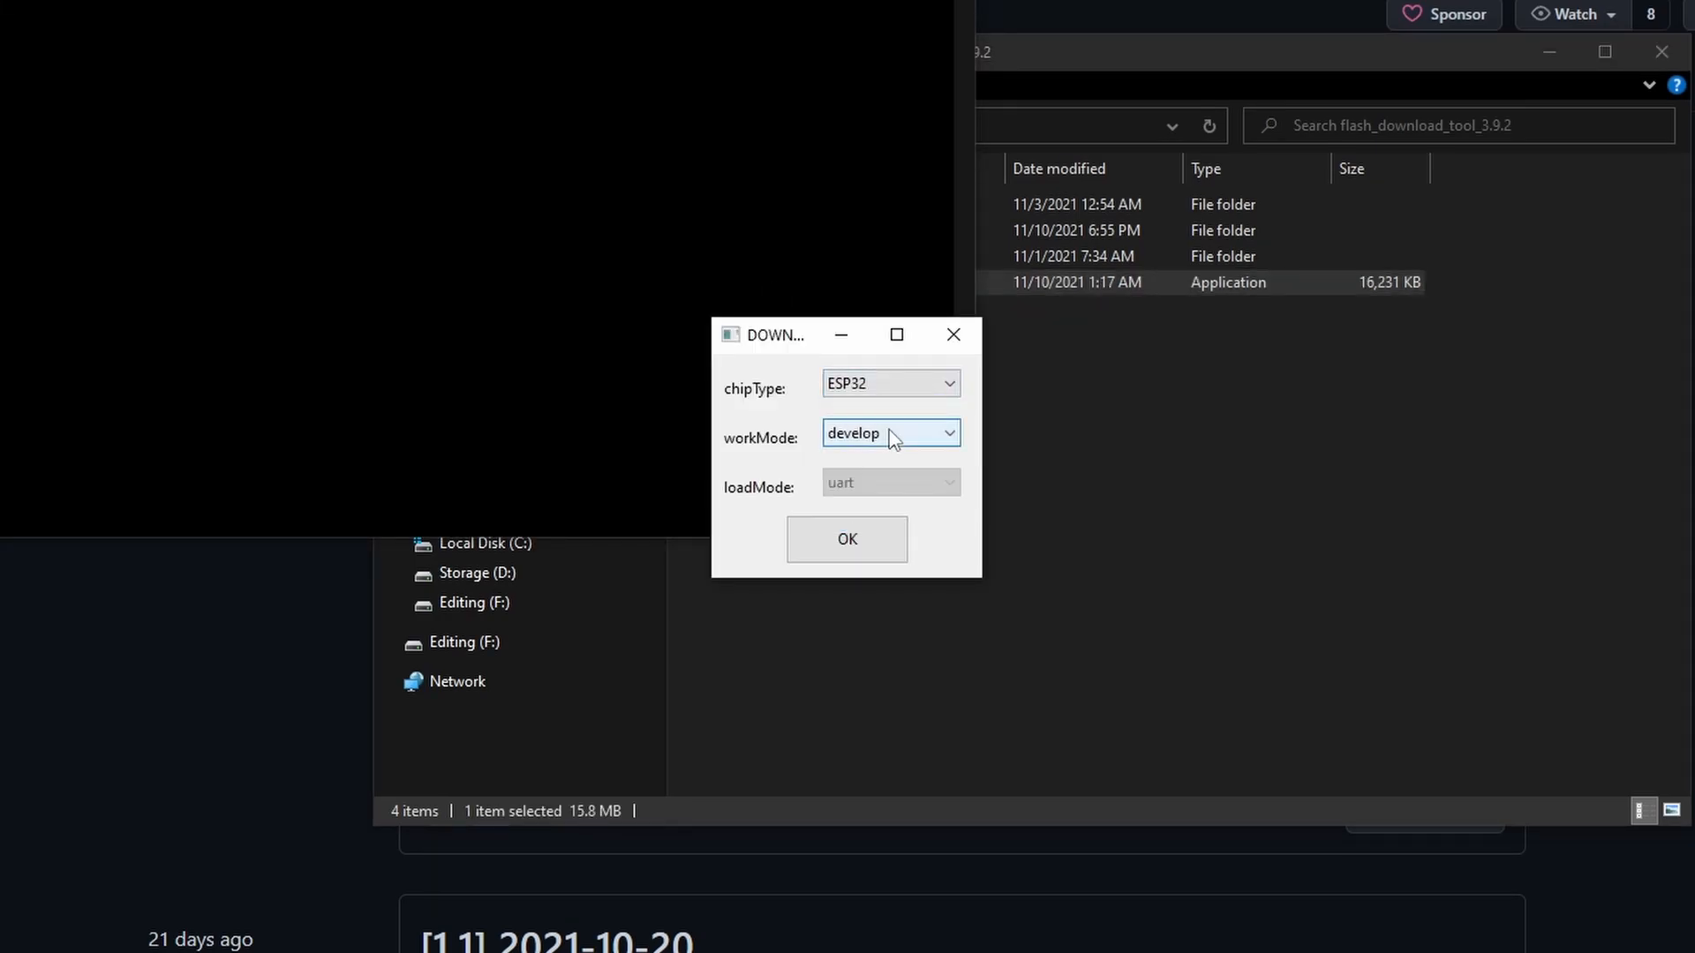
left_click(846, 538)
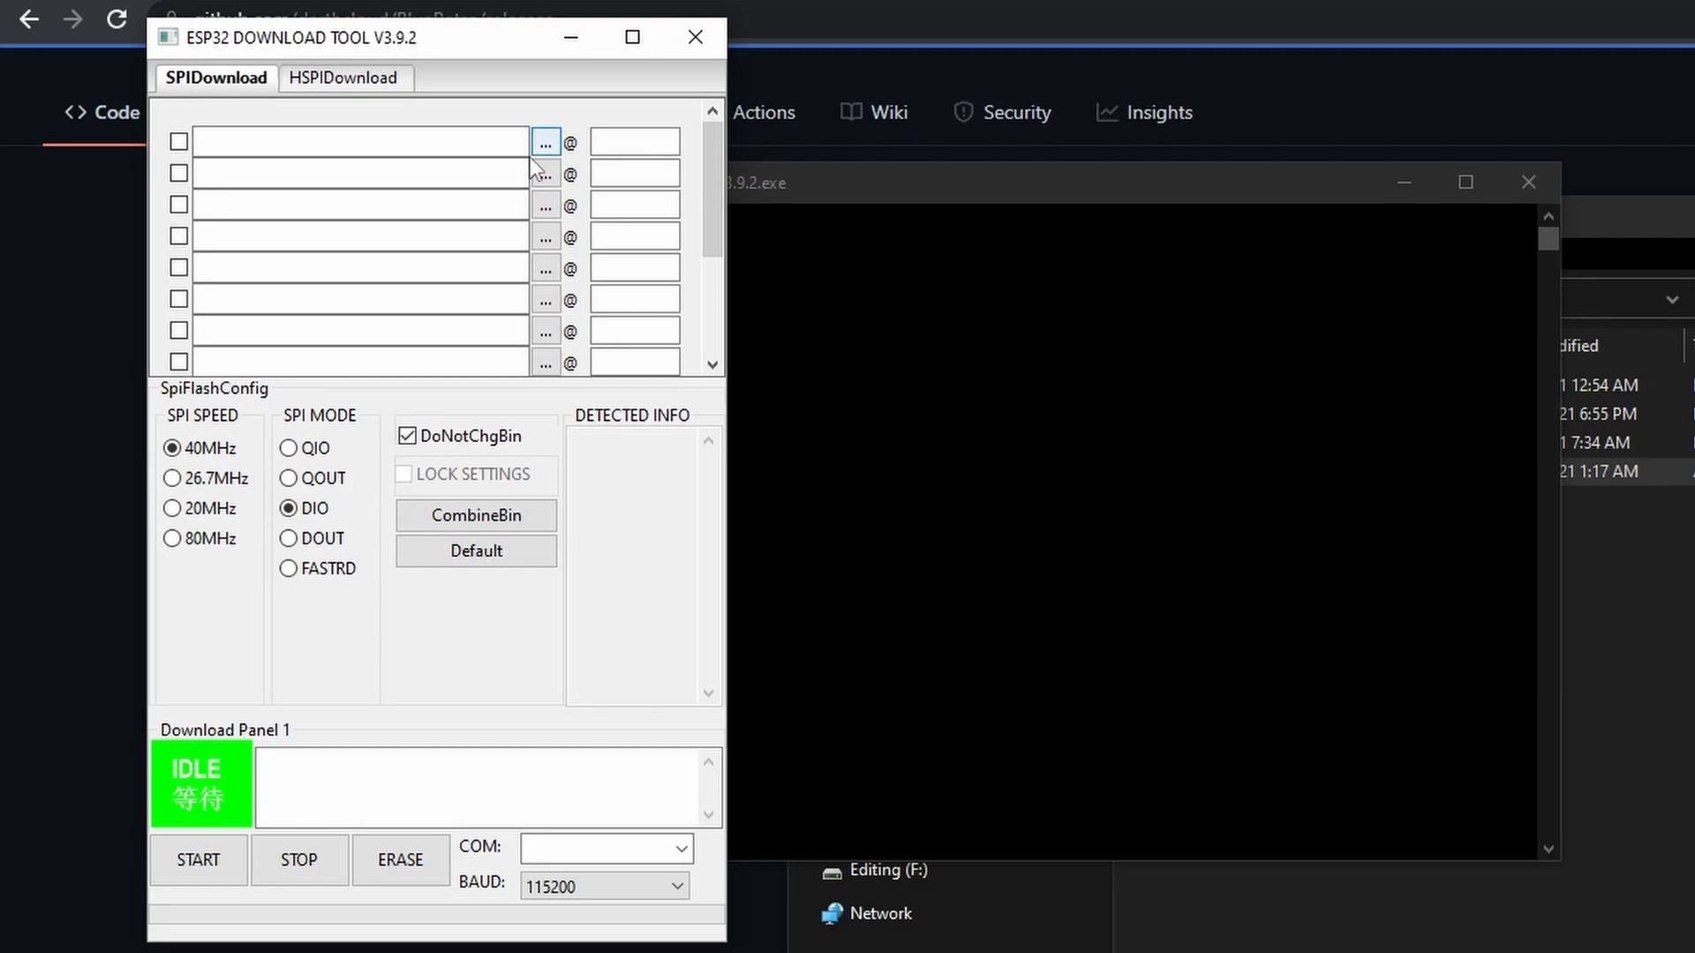
- Load bootloader.bin, partition-table.bin and BlueRetro_n64_spiffs.bin into slots 1–3
left_click(546, 141)
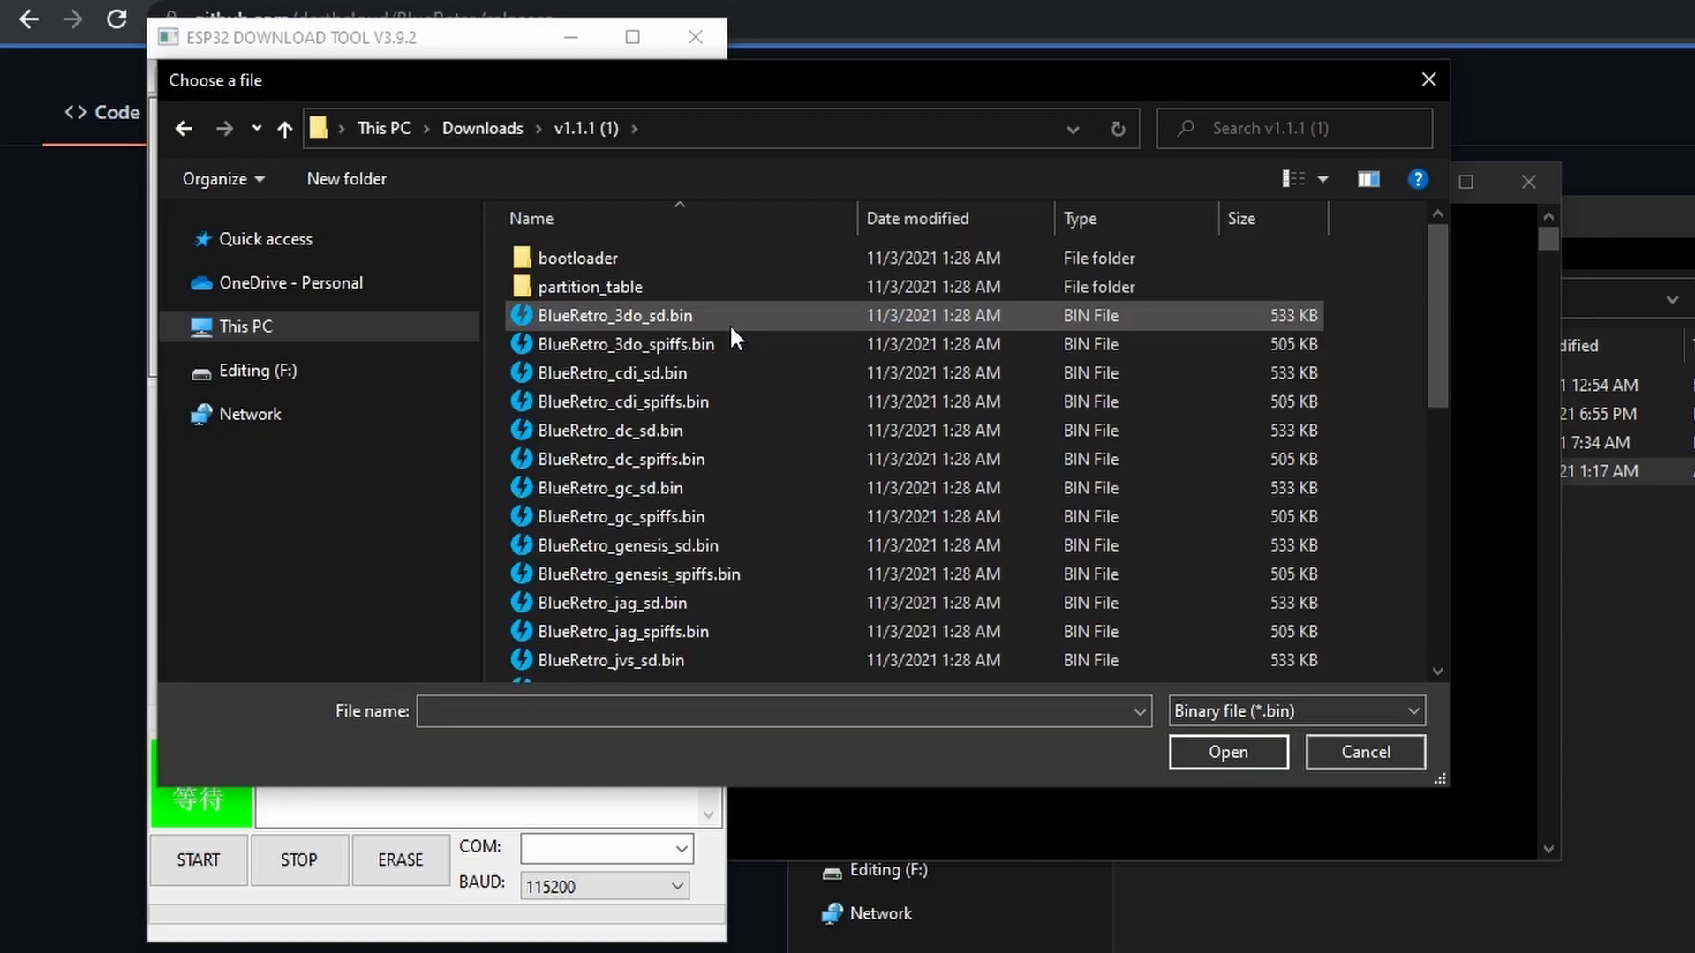
double_click(579, 257)
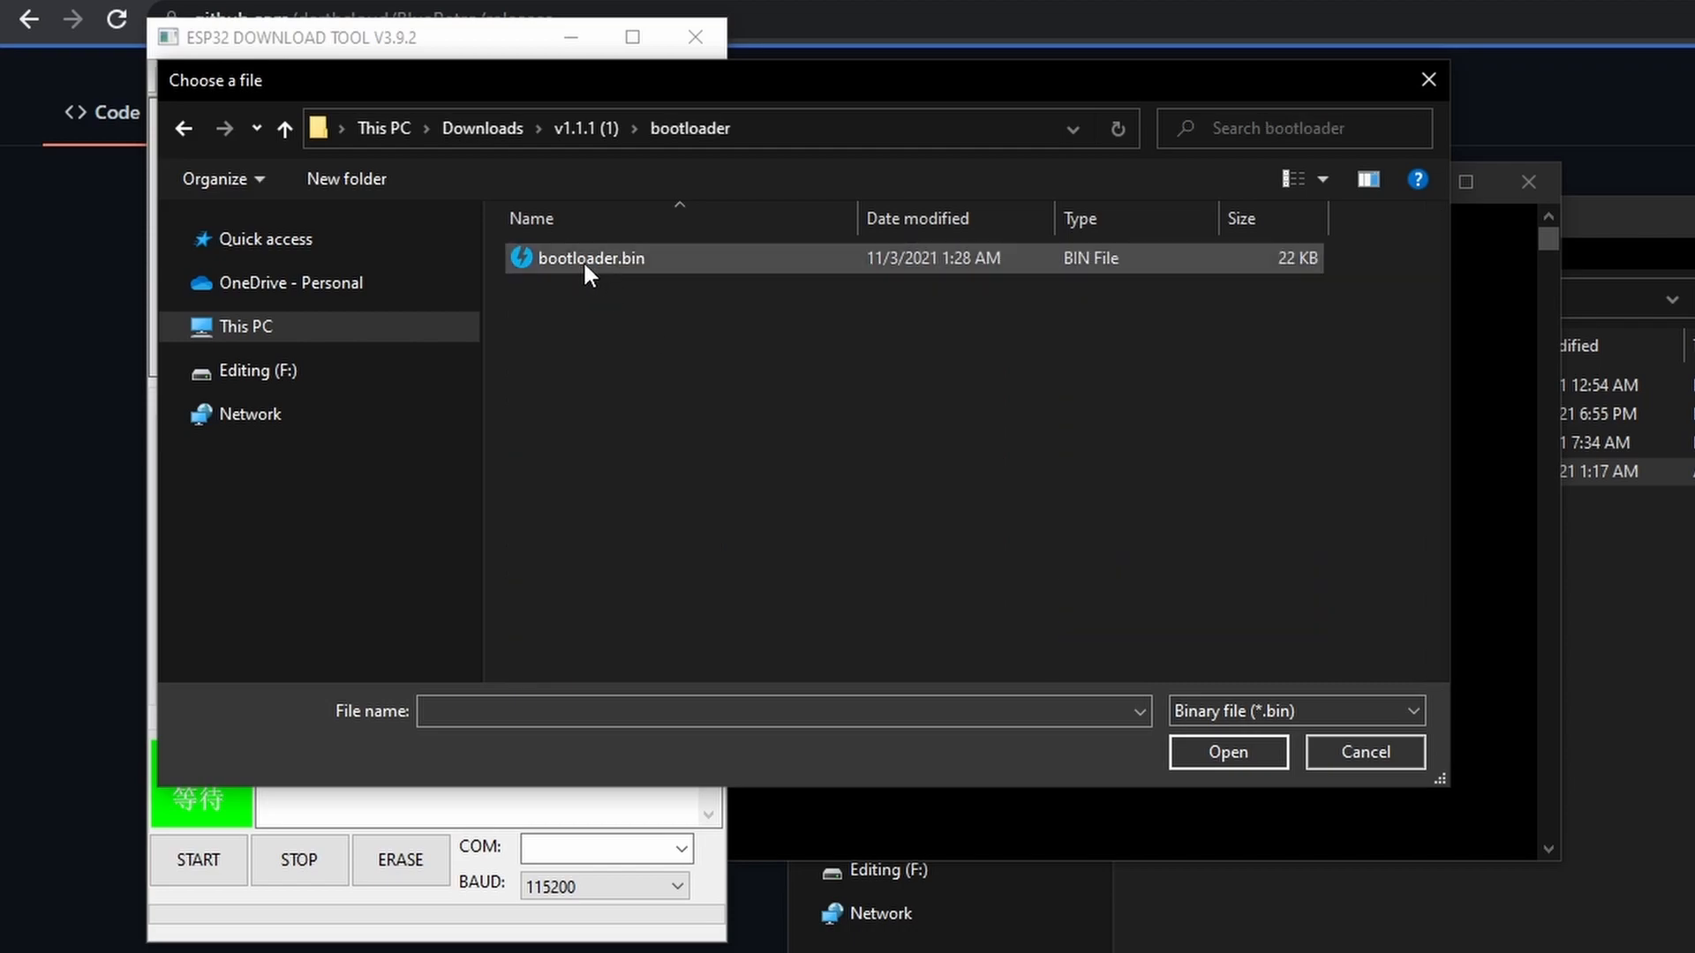
left_click(1227, 752)
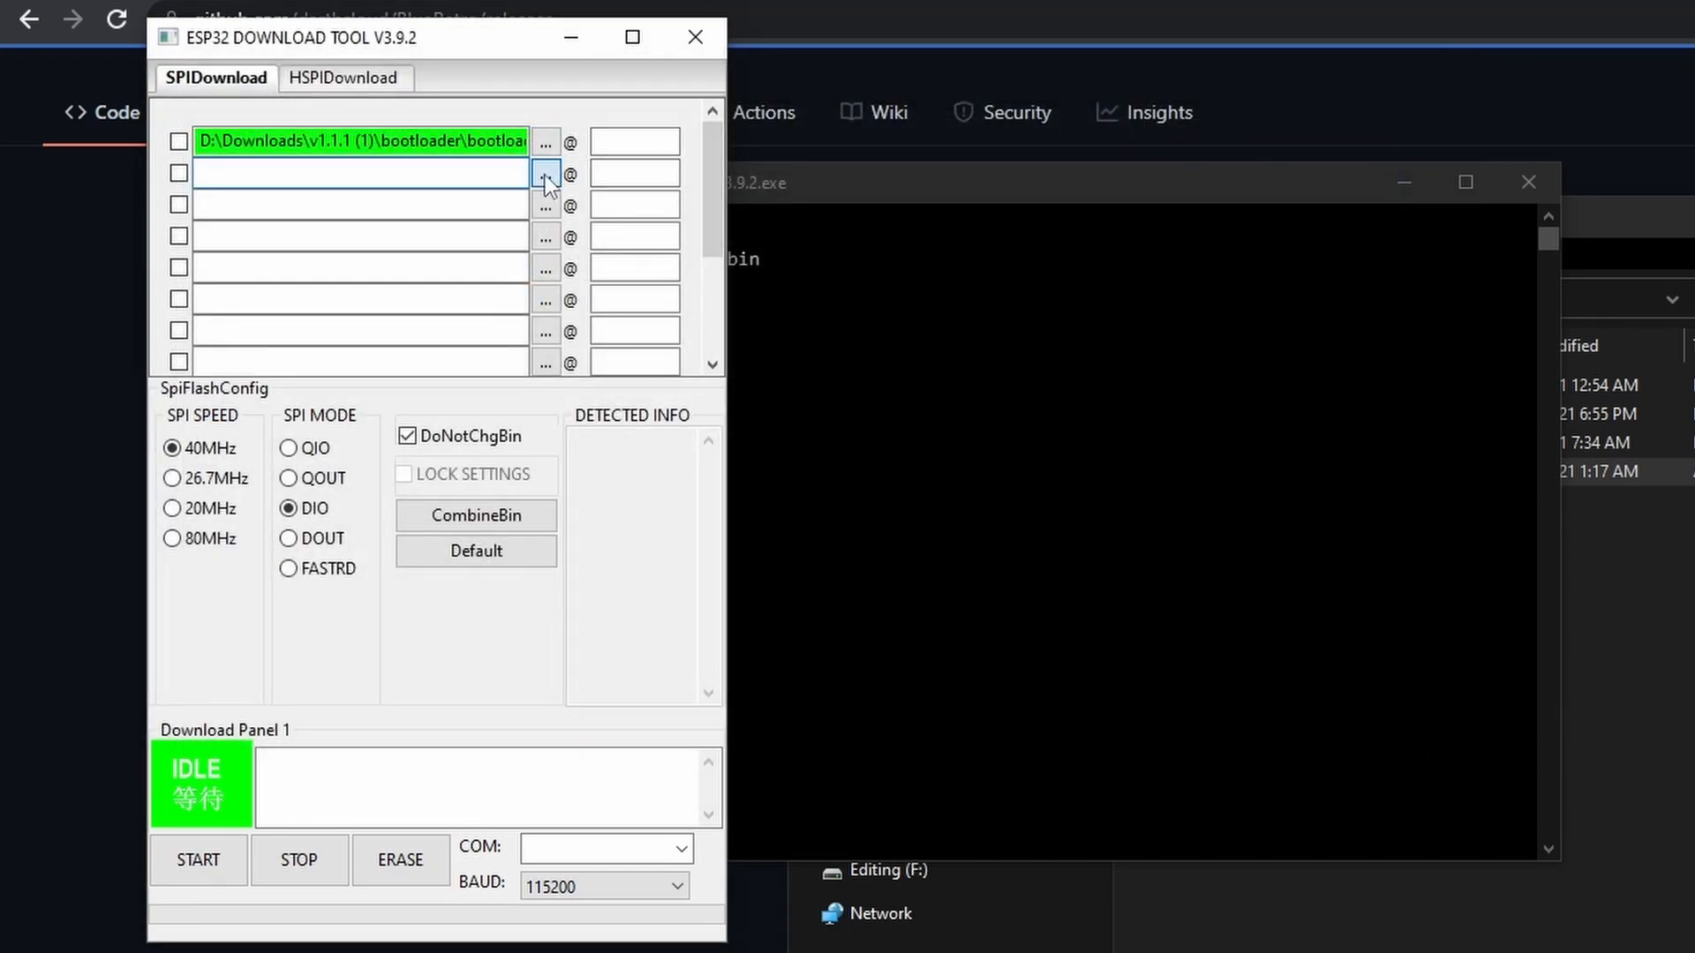
left_click(546, 173)
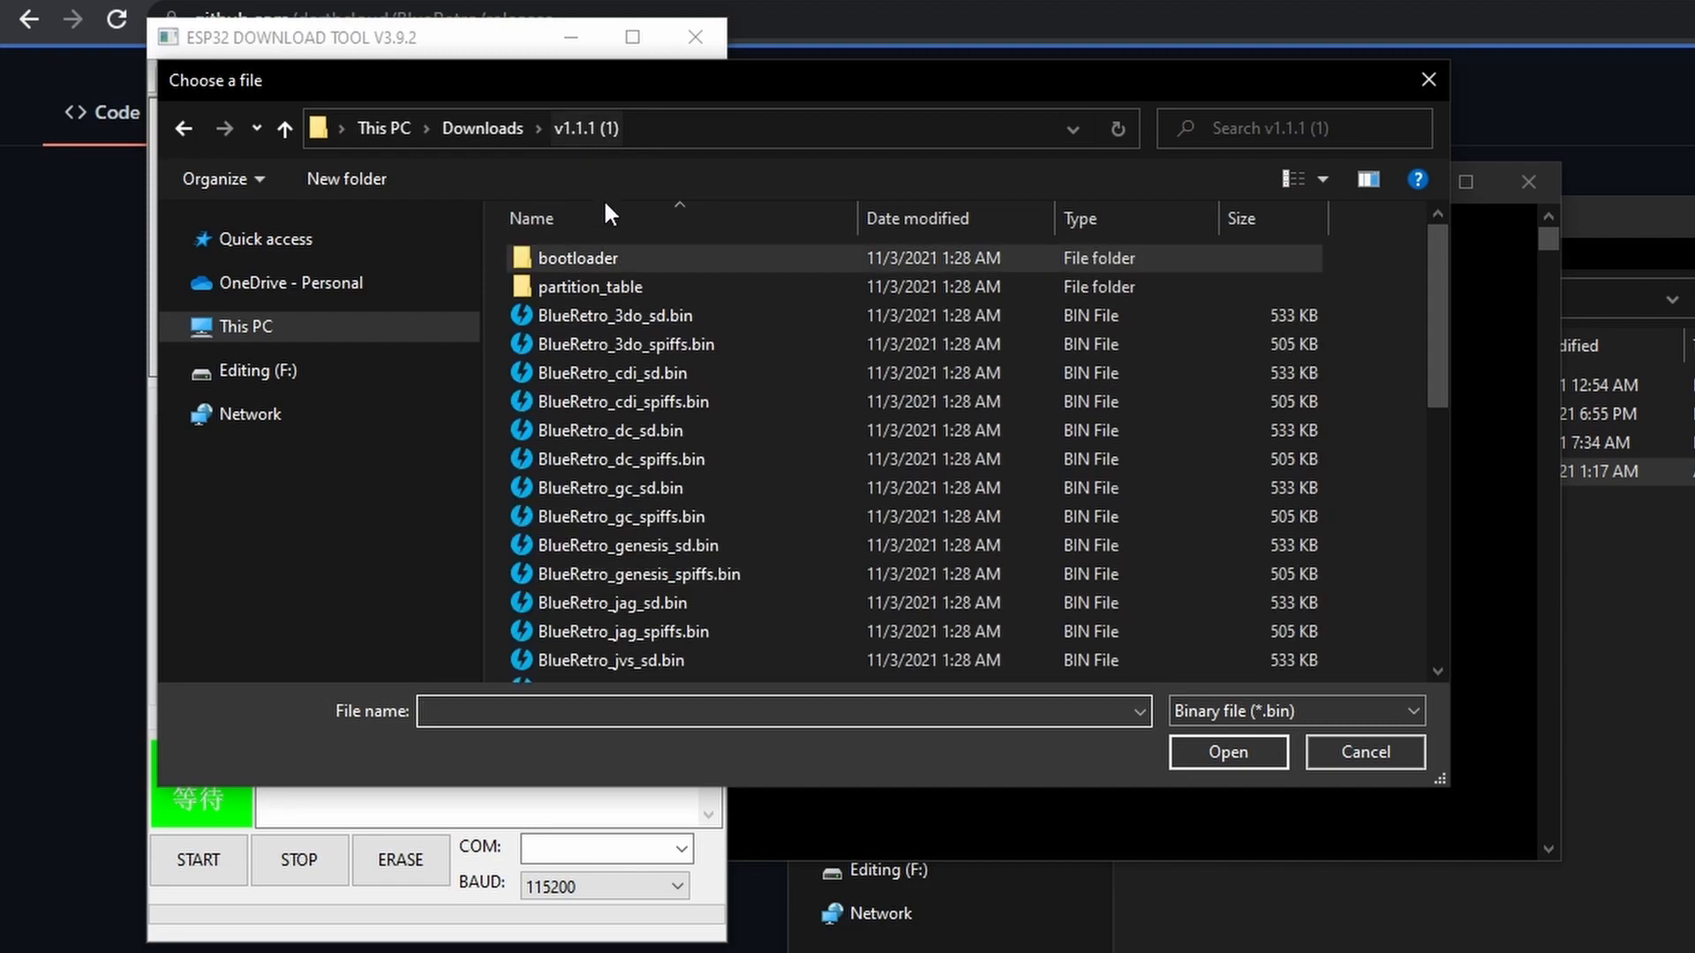
double_click(589, 286)
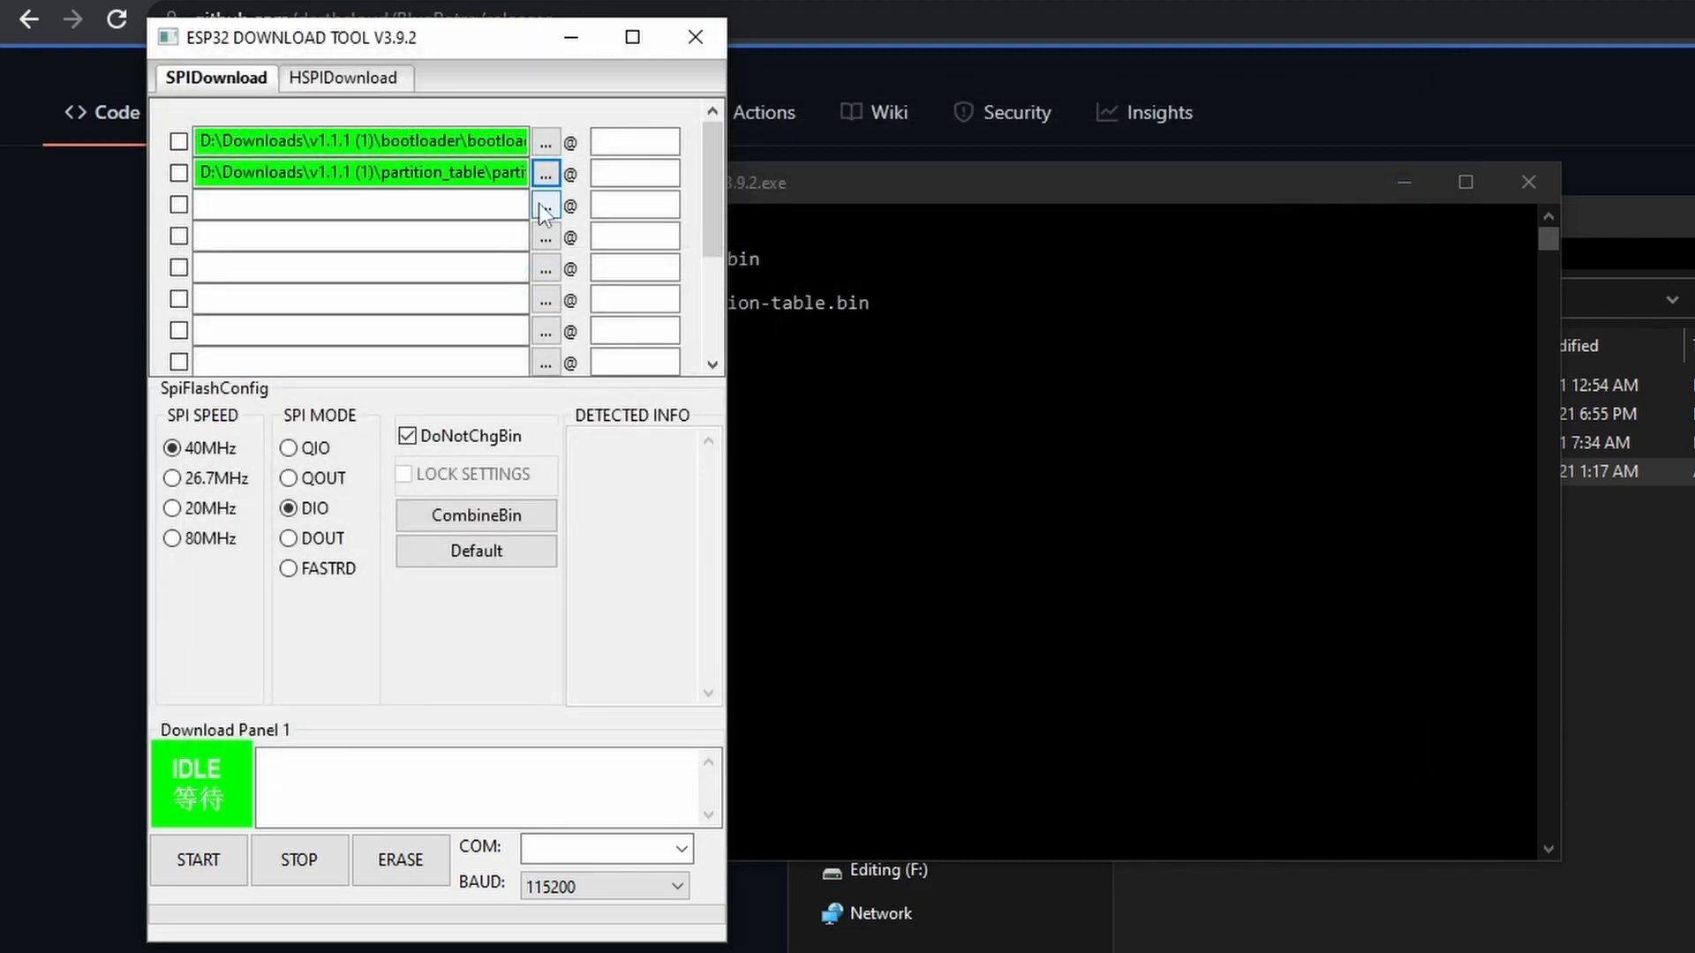
left_click(545, 173)
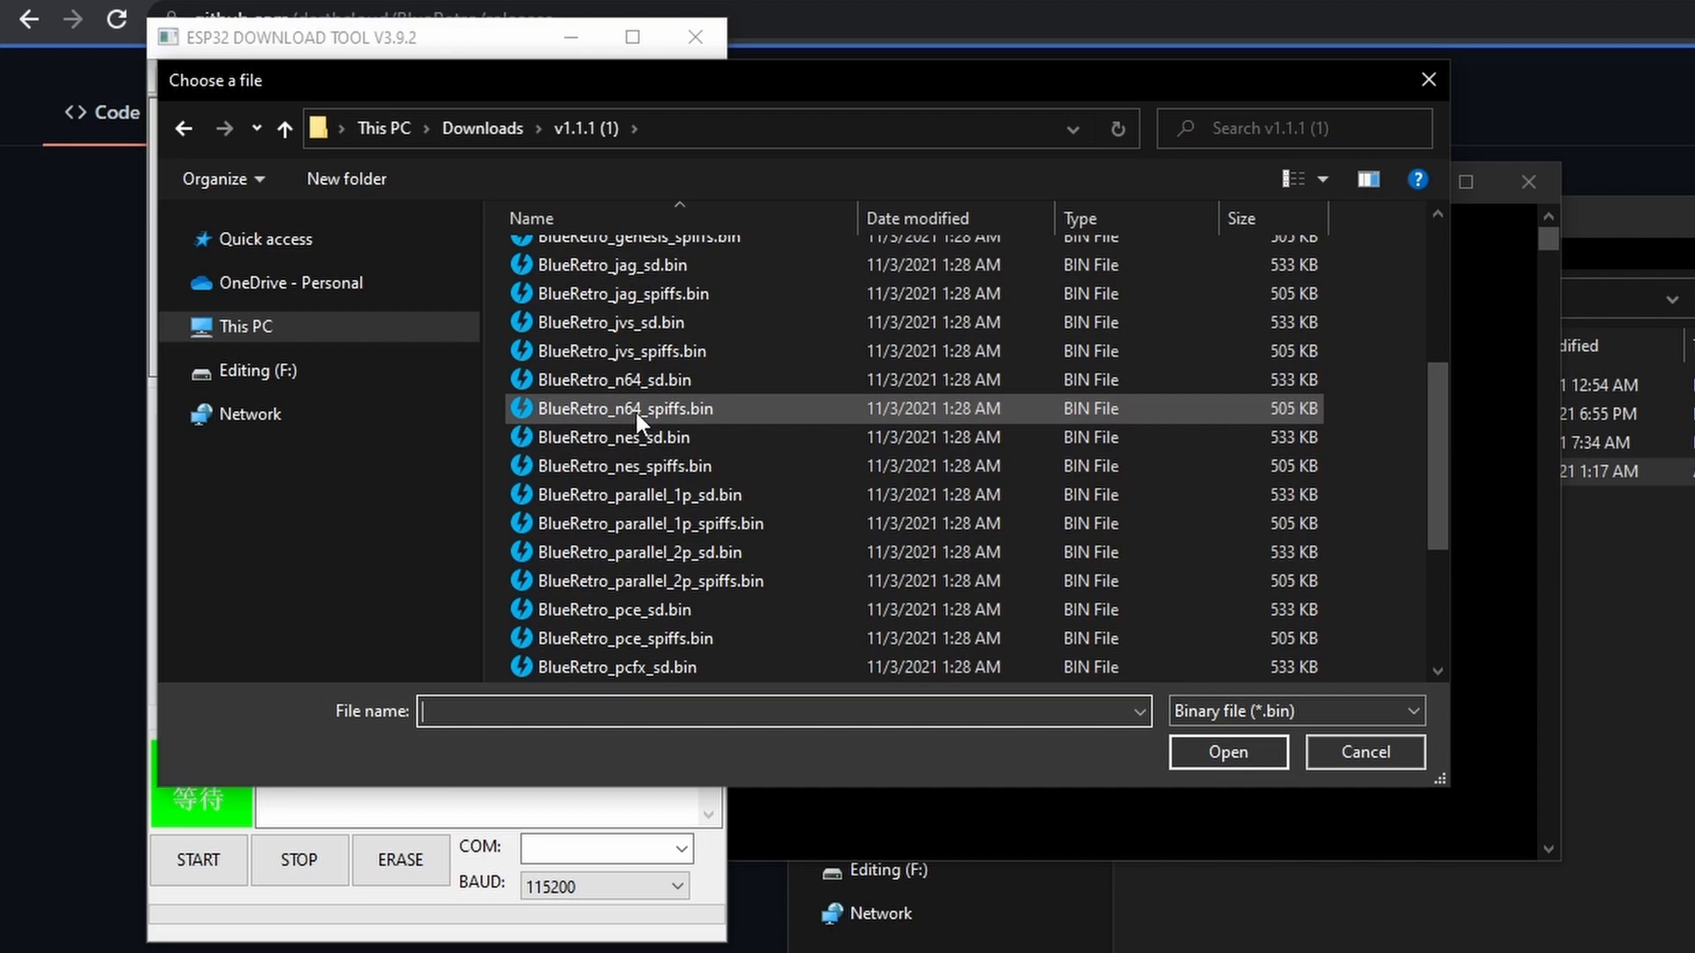
left_click(1227, 752)
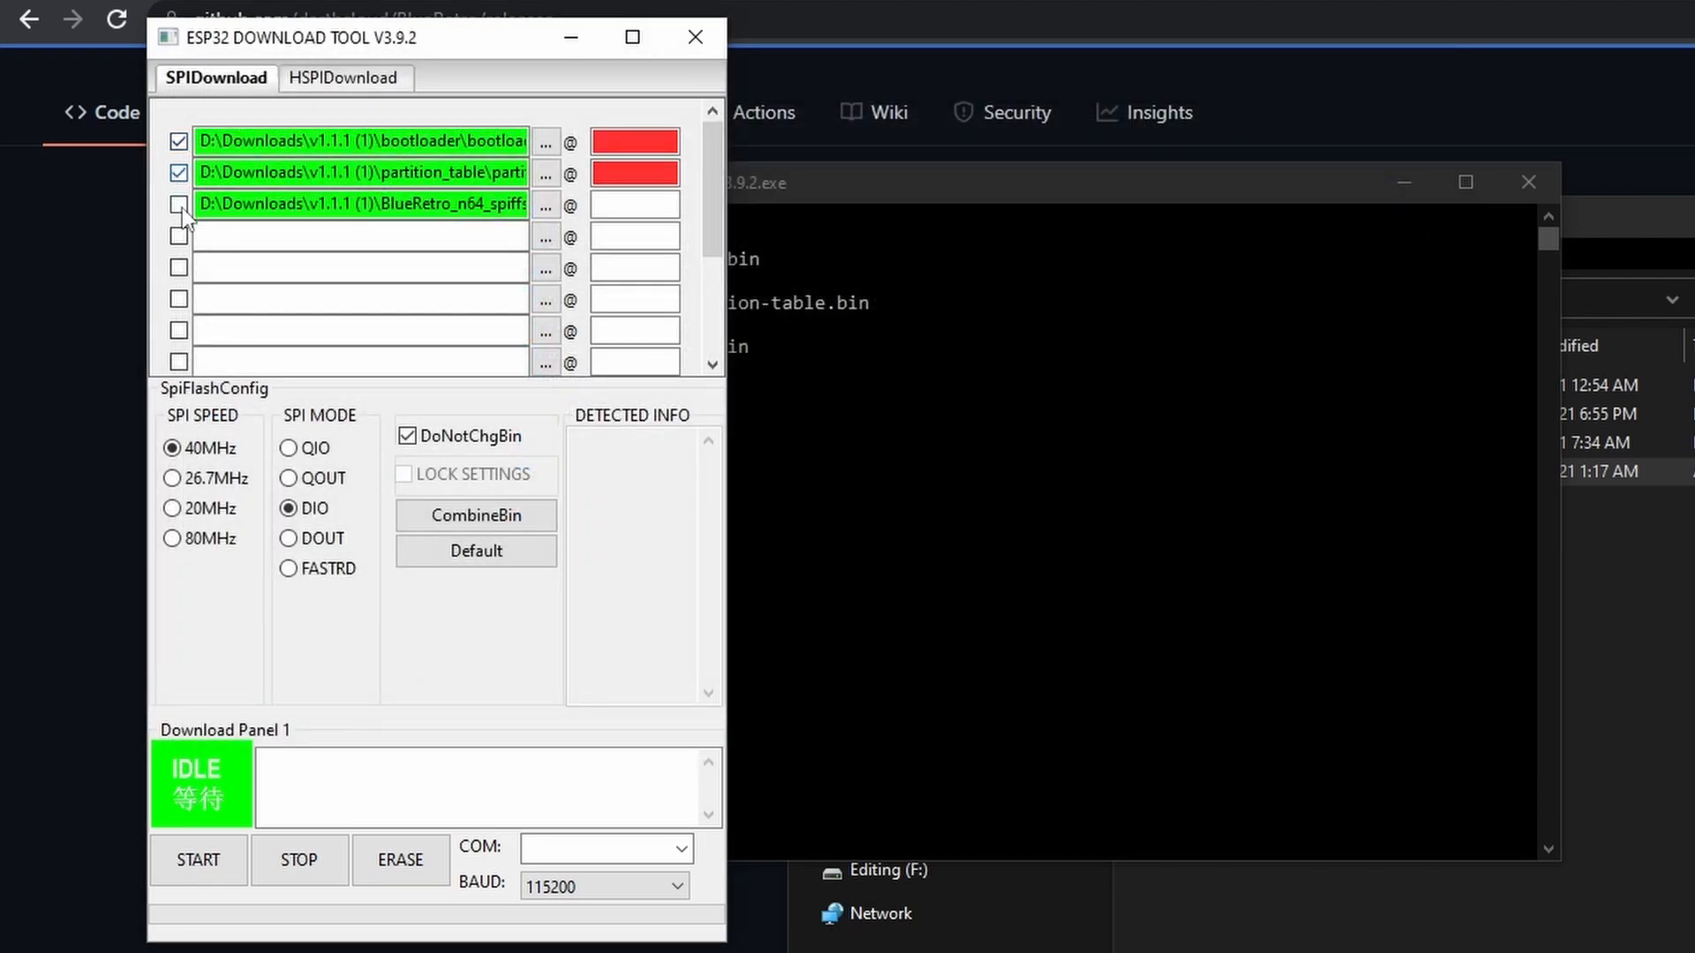
- Enable row 3, set offsets 0x1000, 0x8000, 0x10000 on COM6 at 921600 baud and start flashing
left_click(179, 205)
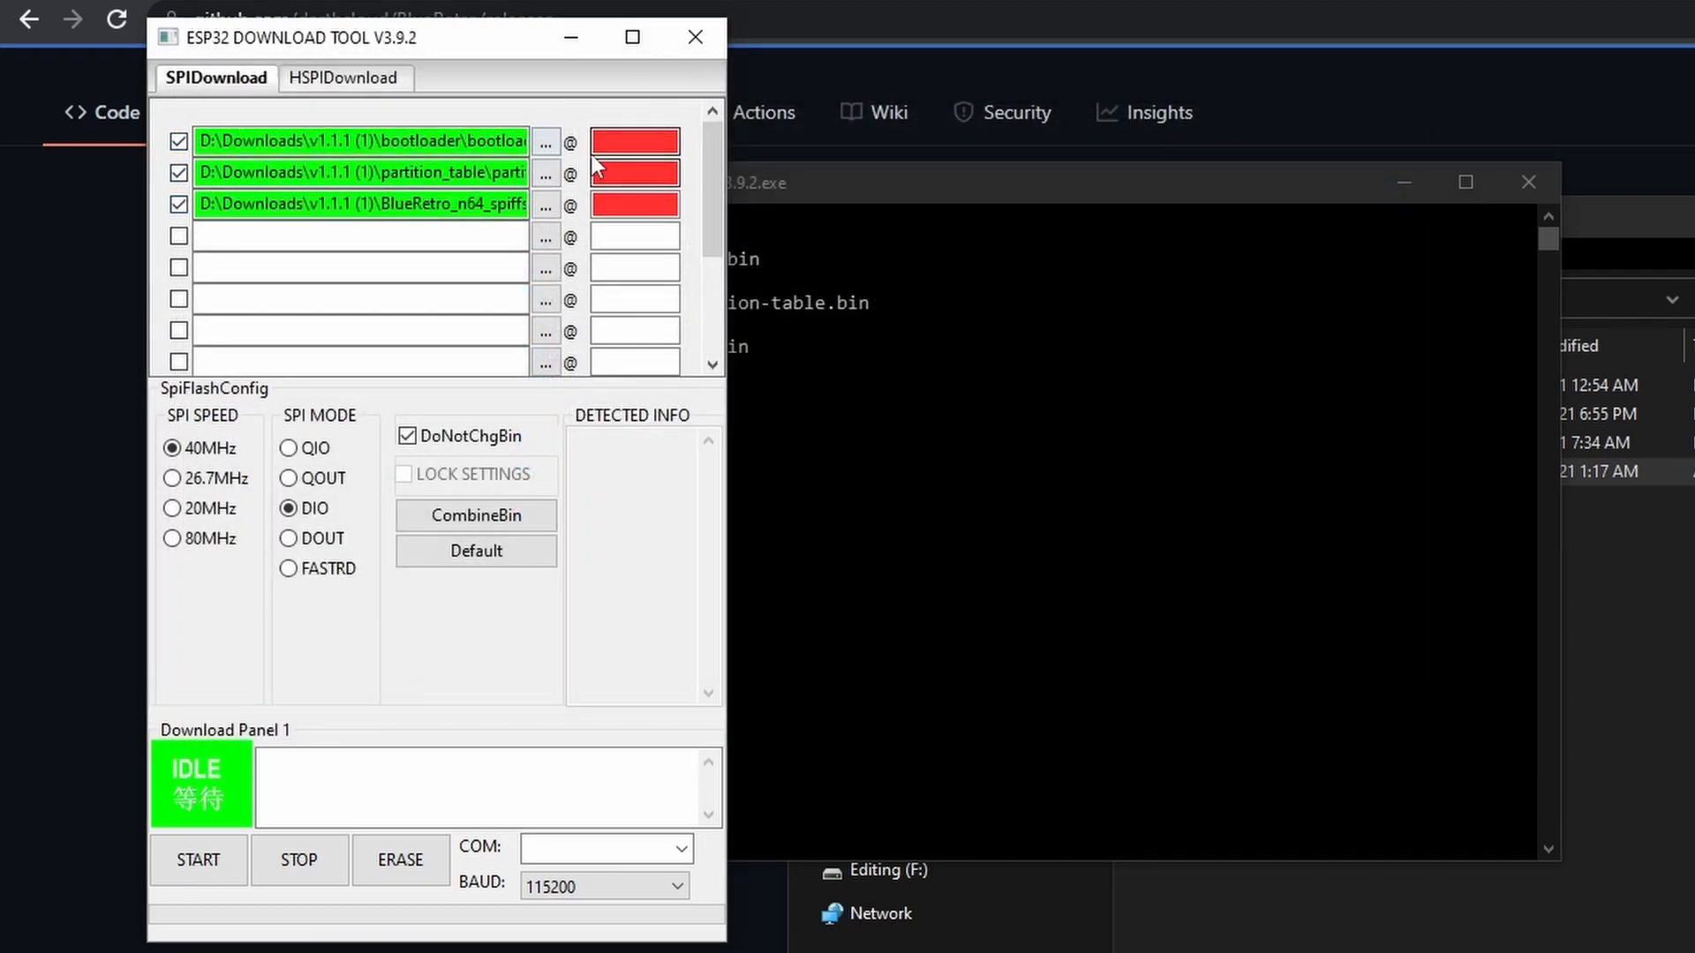
left_click(634, 141)
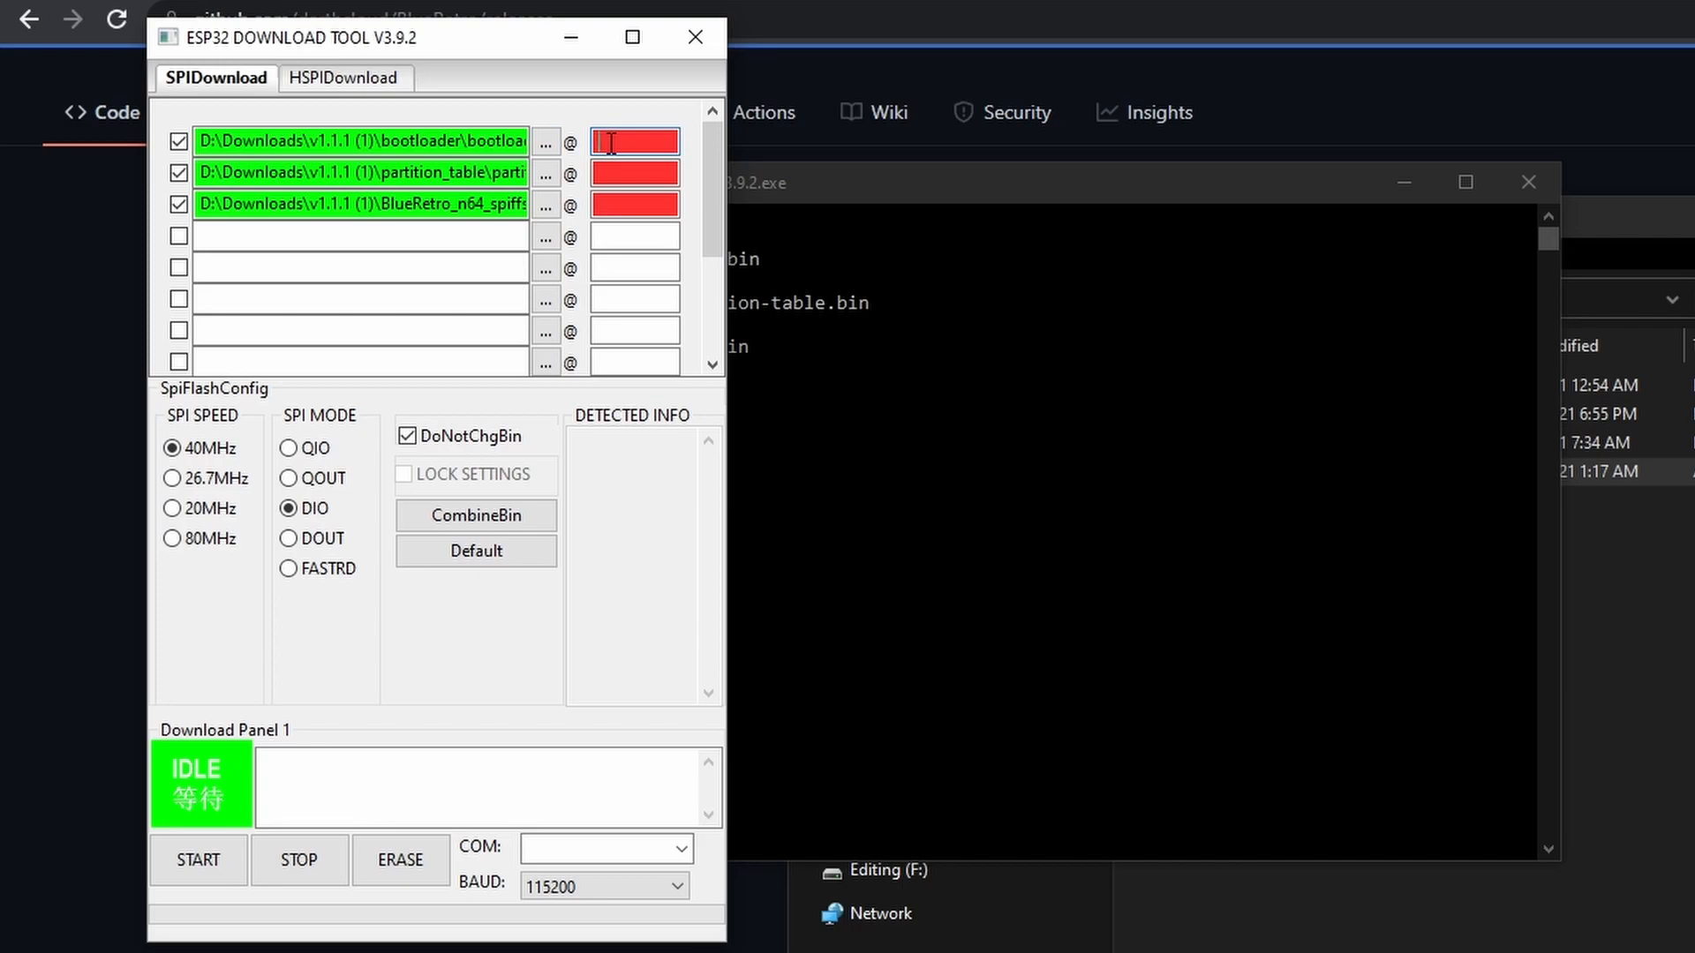
type("0x1000")
left_click(633, 173)
type("0x8000")
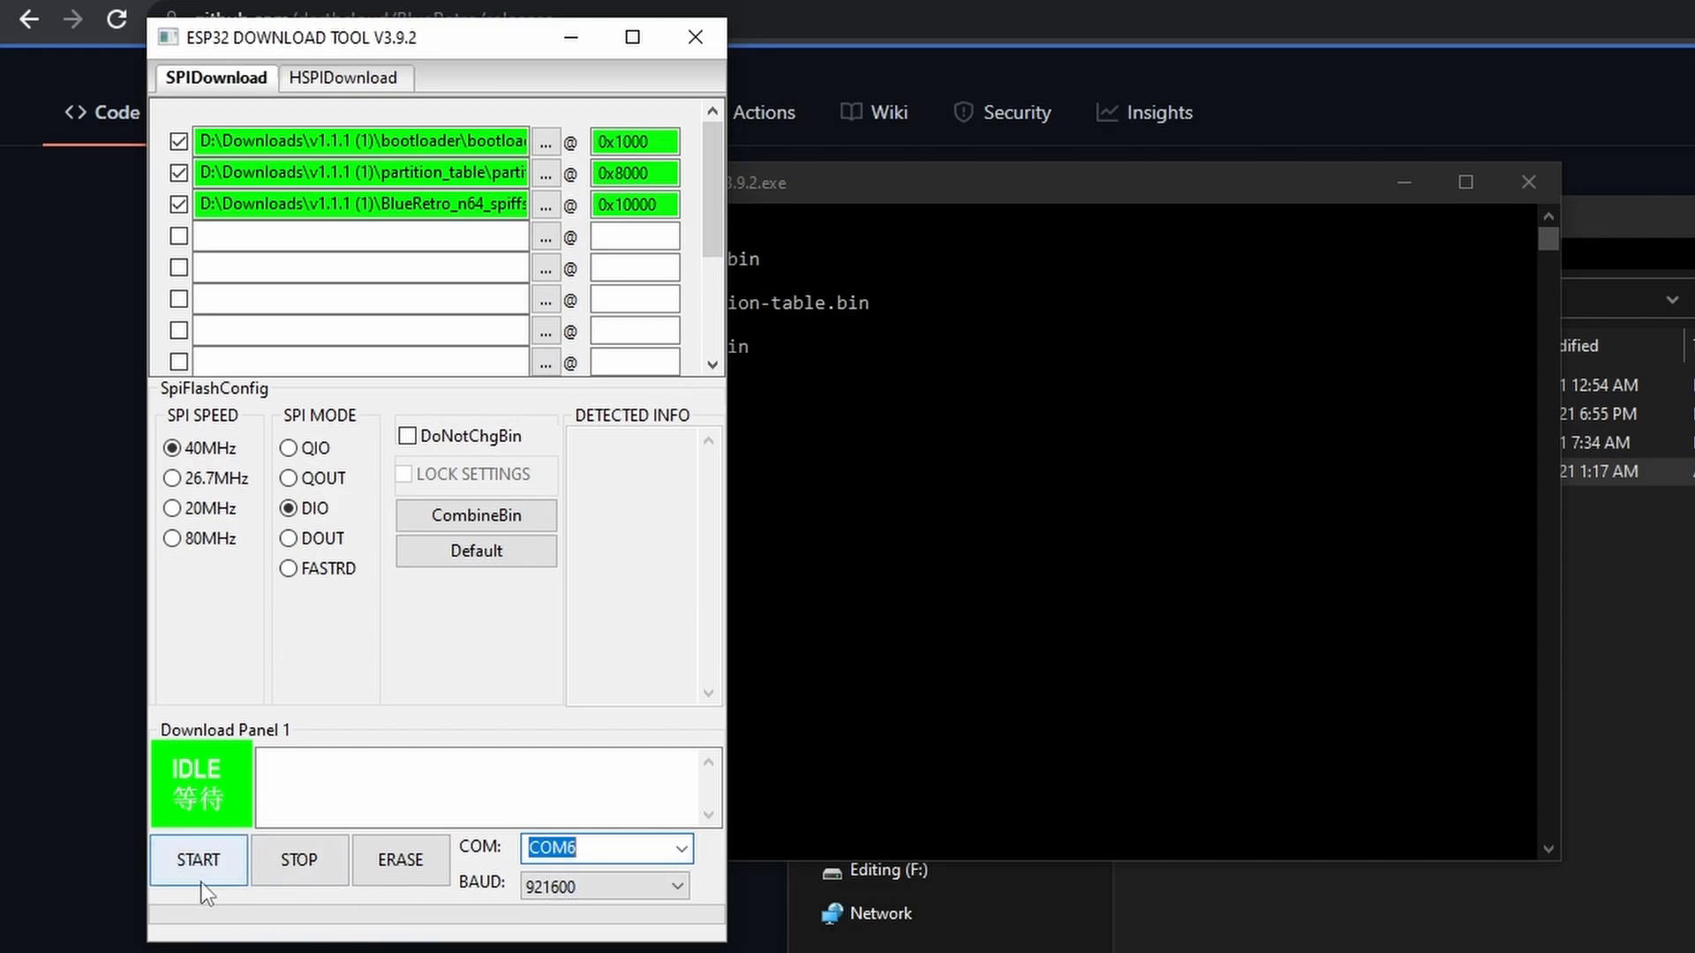
left_click(198, 859)
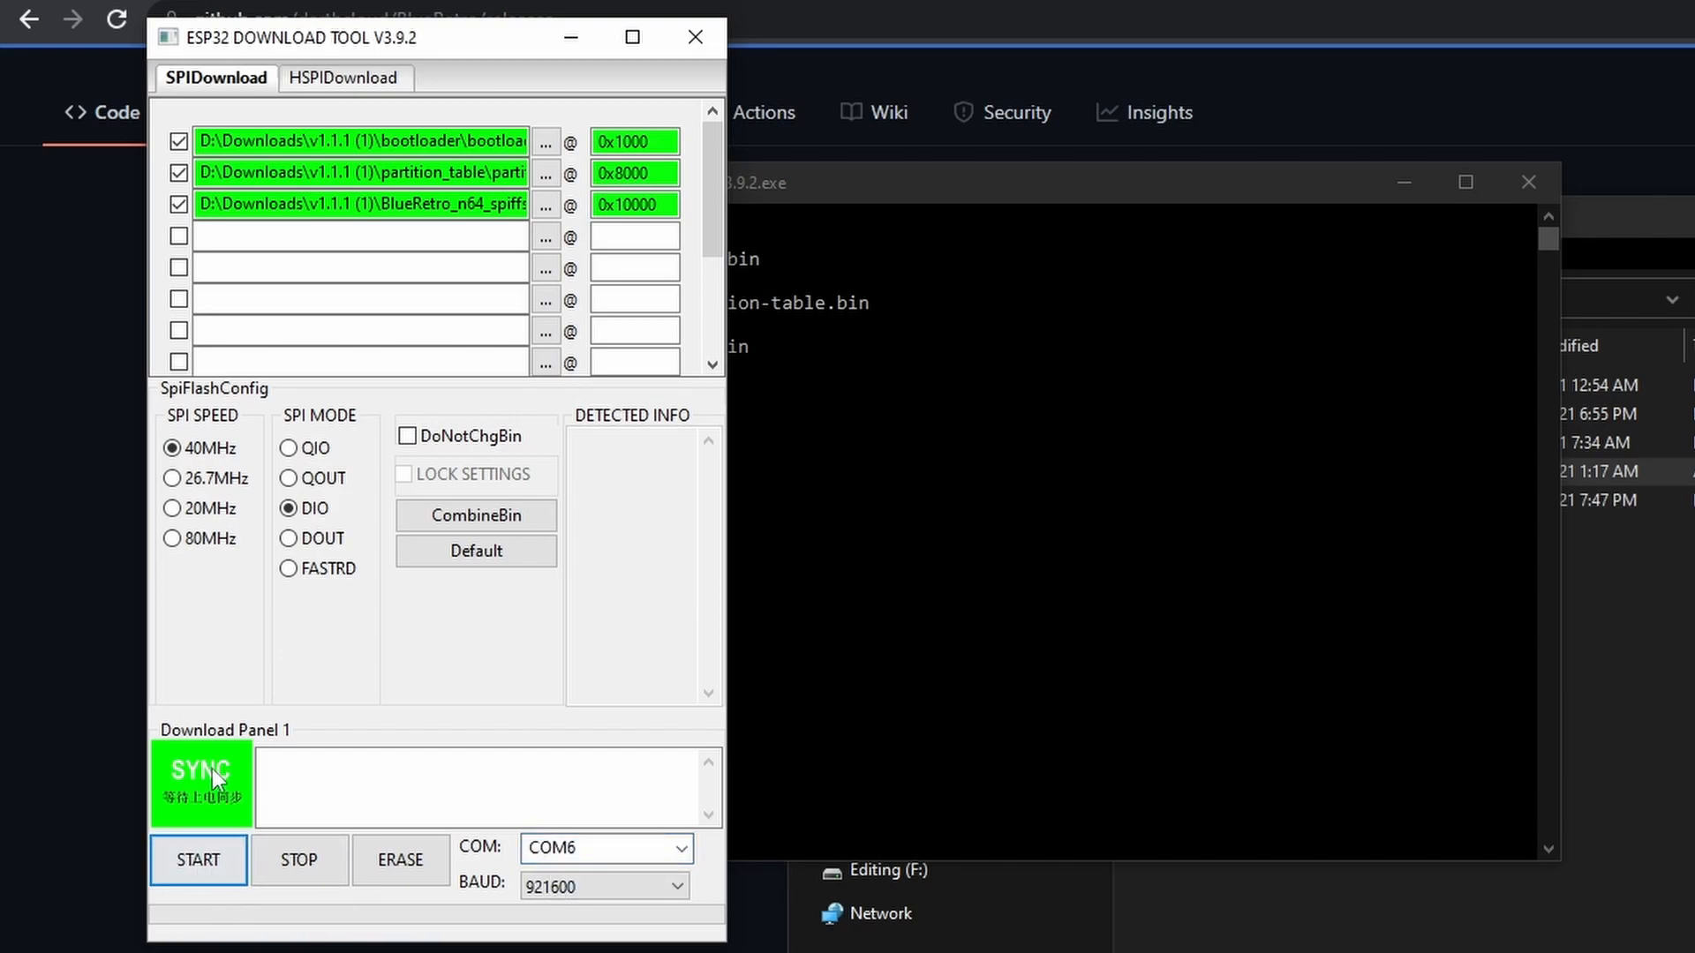